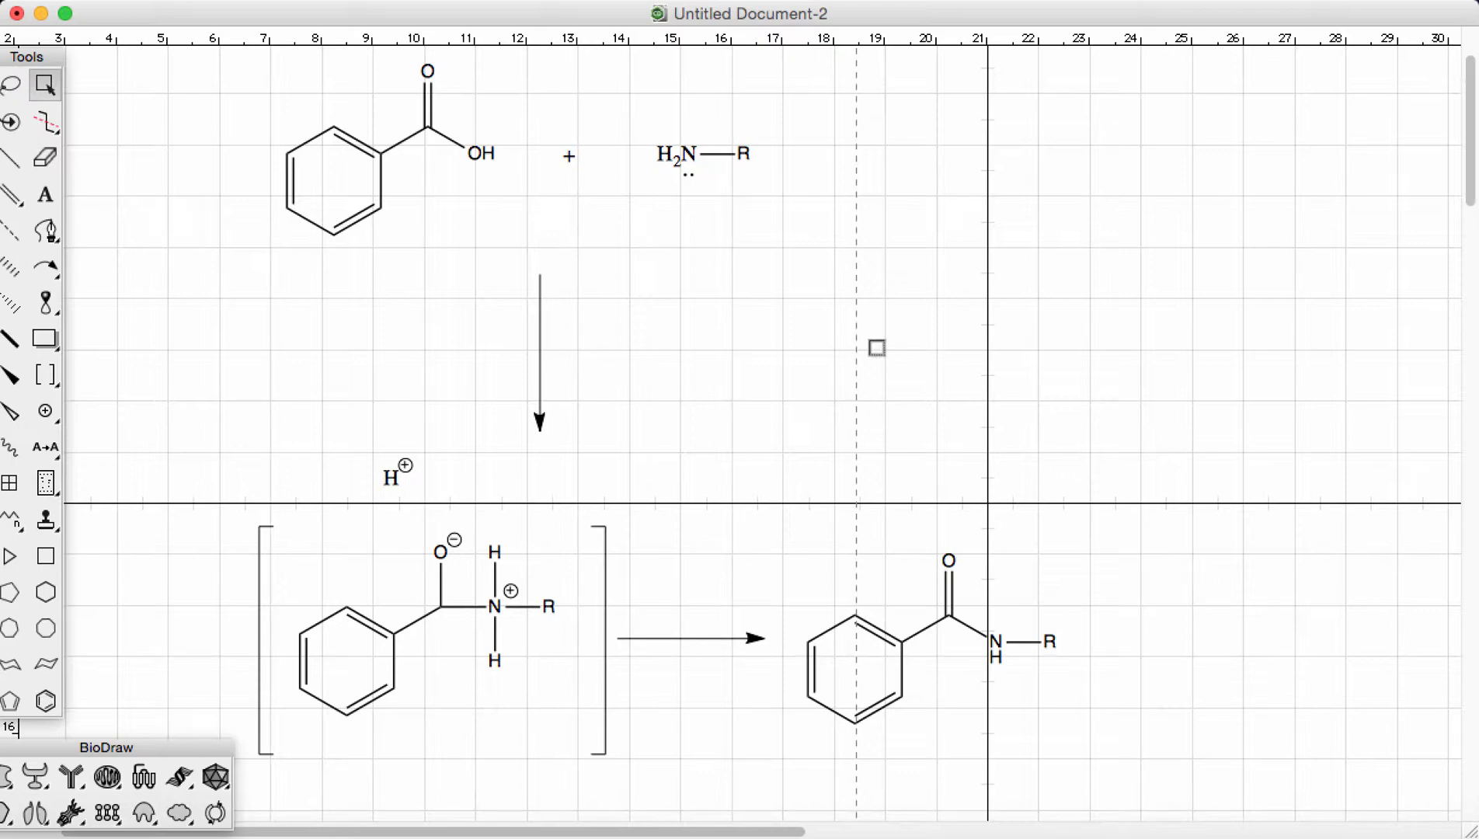
pyautogui.moveTo(297, 306)
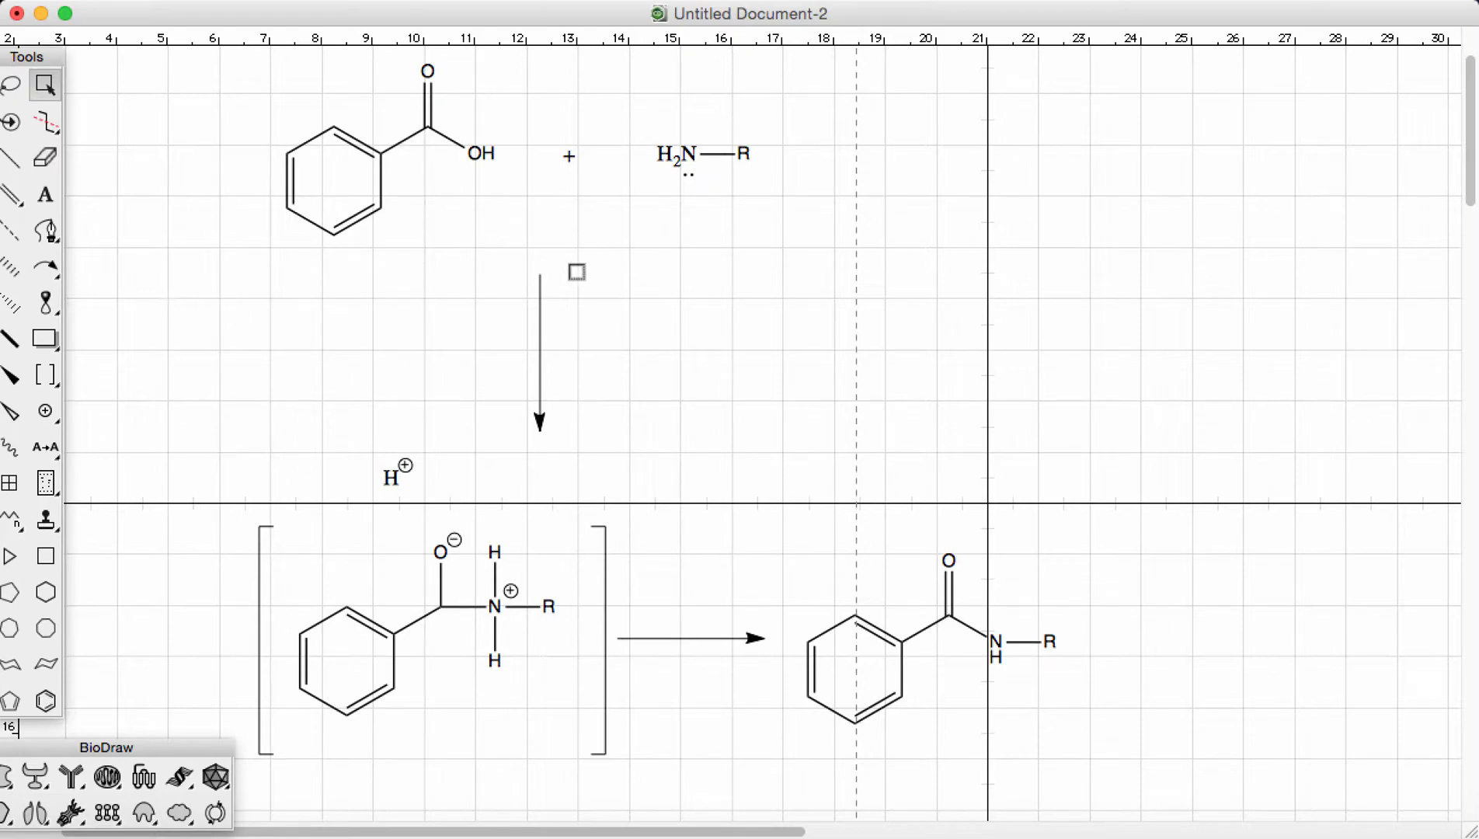
# Browse the charge and electron symbol palettes, then select the curved arrow style
pyautogui.click(689, 179)
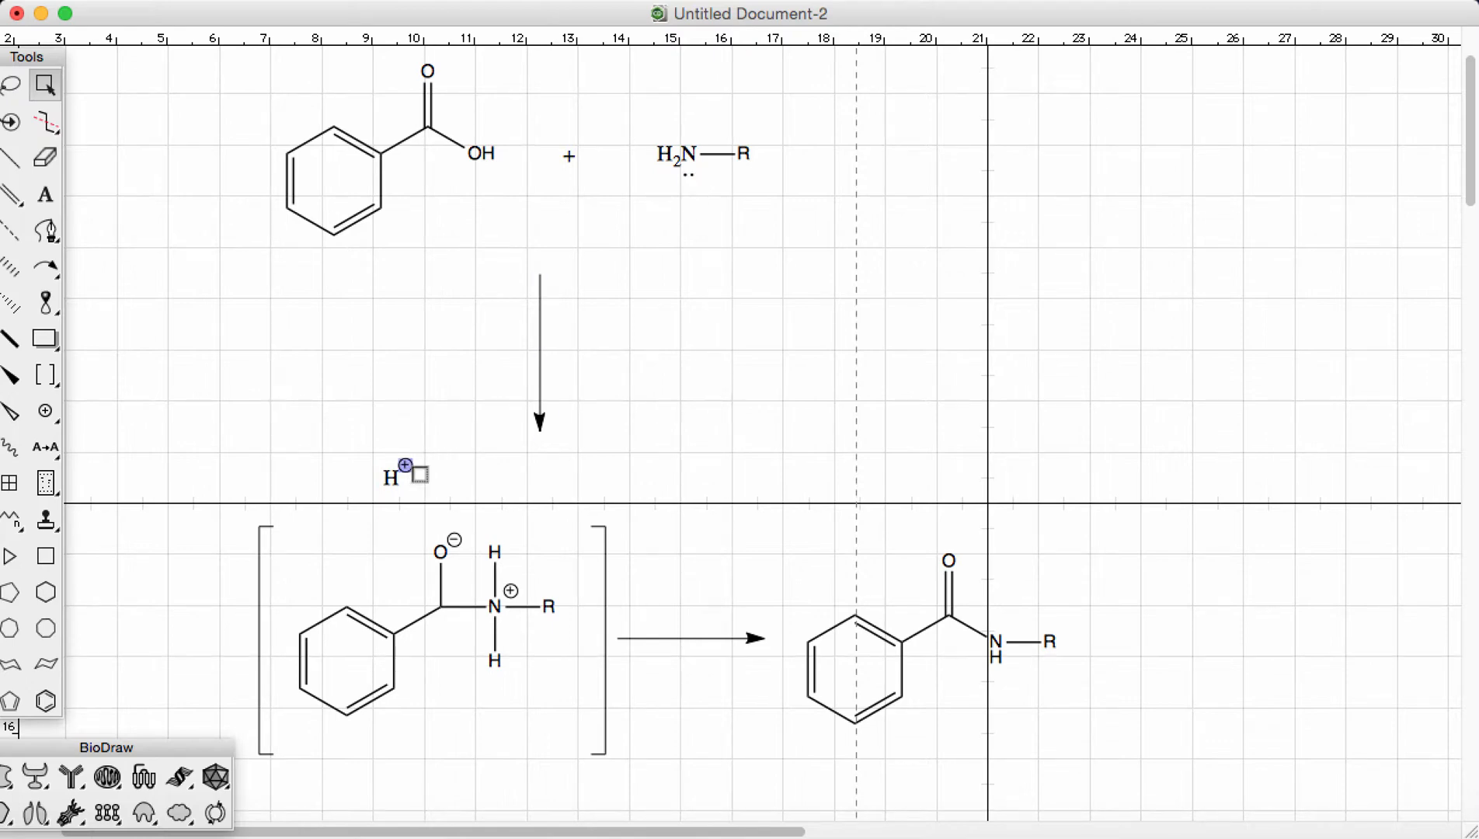
pyautogui.click(45, 410)
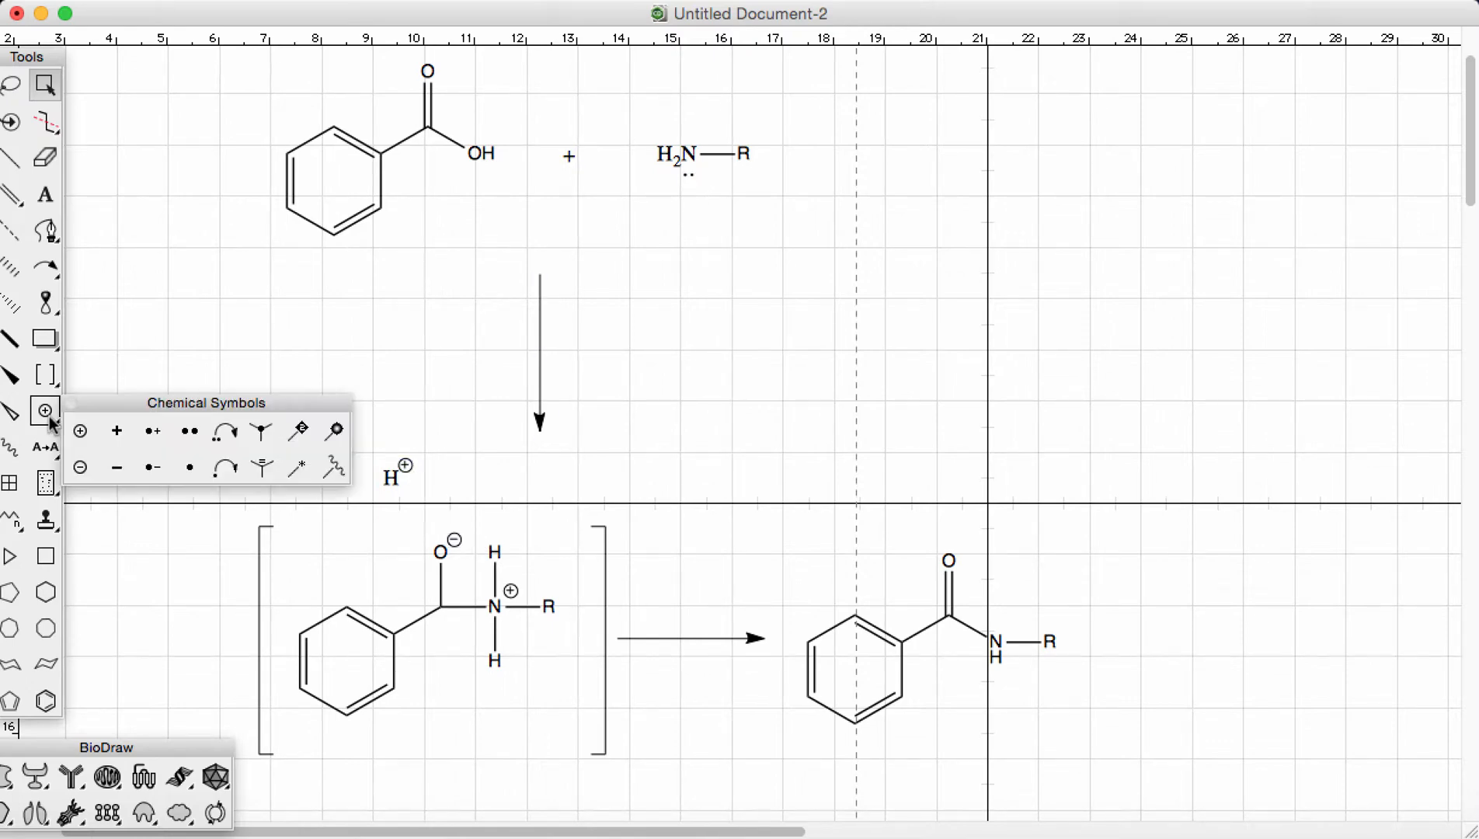
pyautogui.moveTo(80, 431)
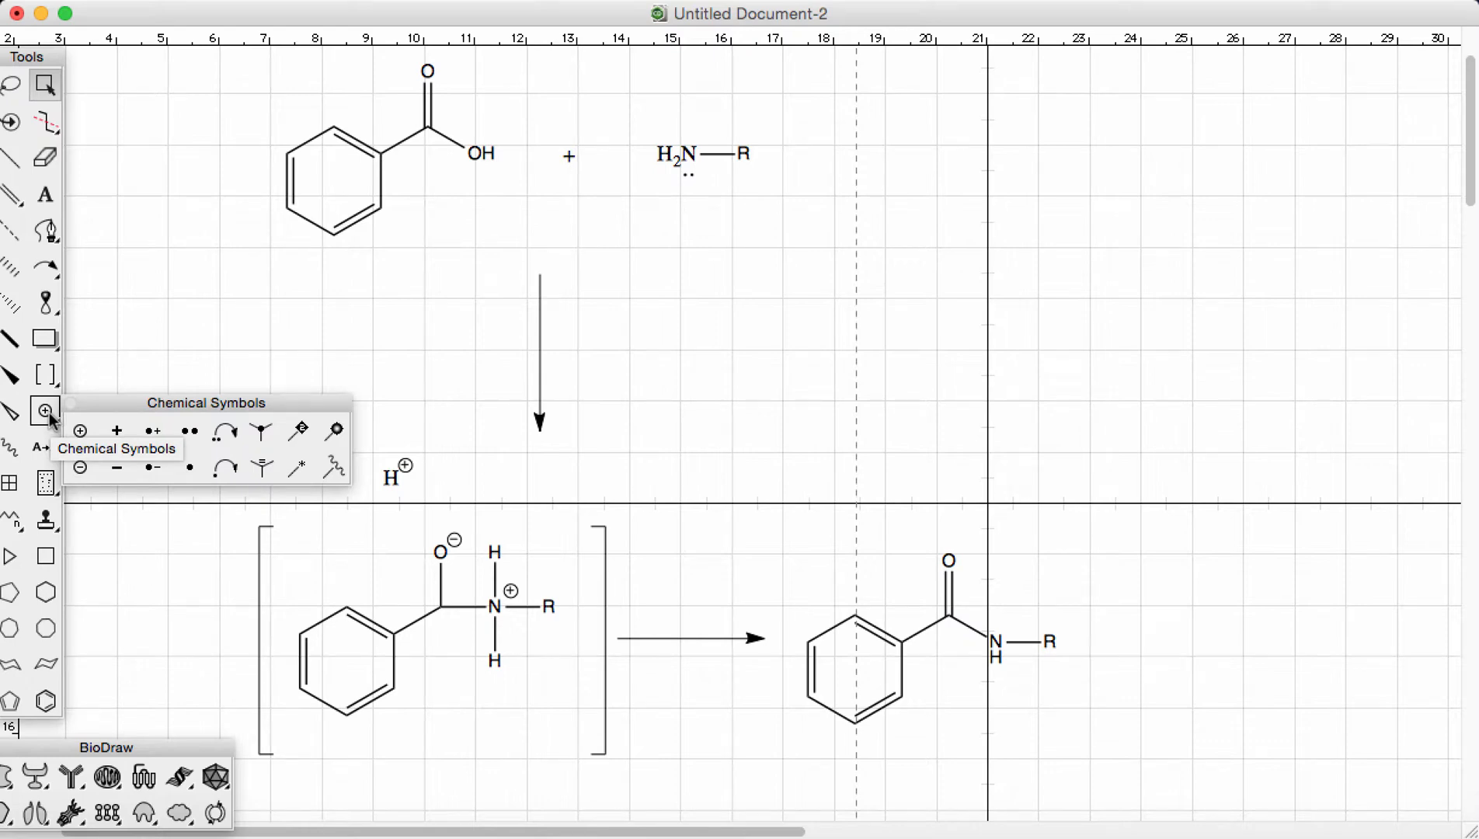
pyautogui.click(45, 373)
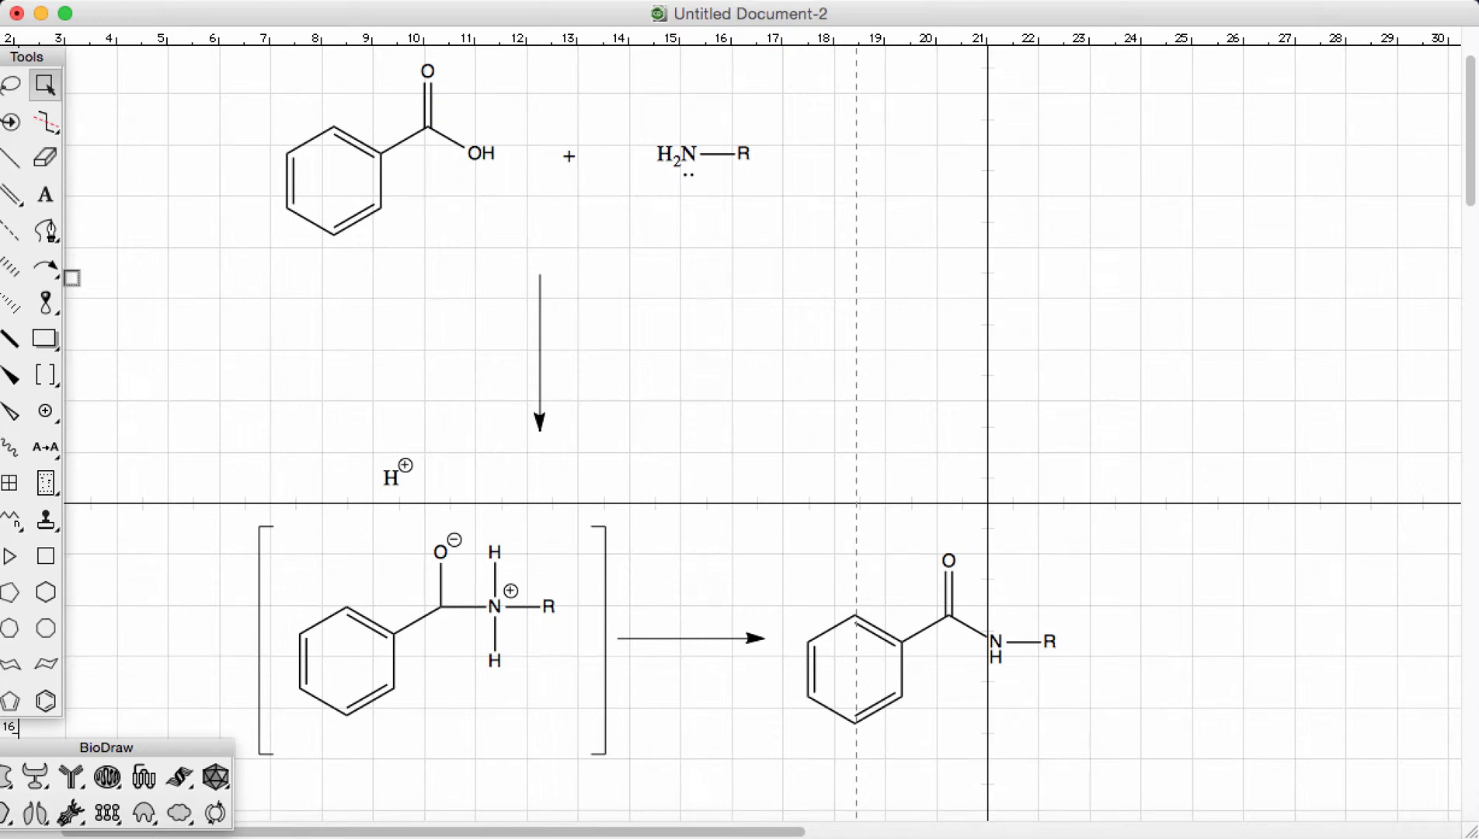
pyautogui.moveTo(45, 267)
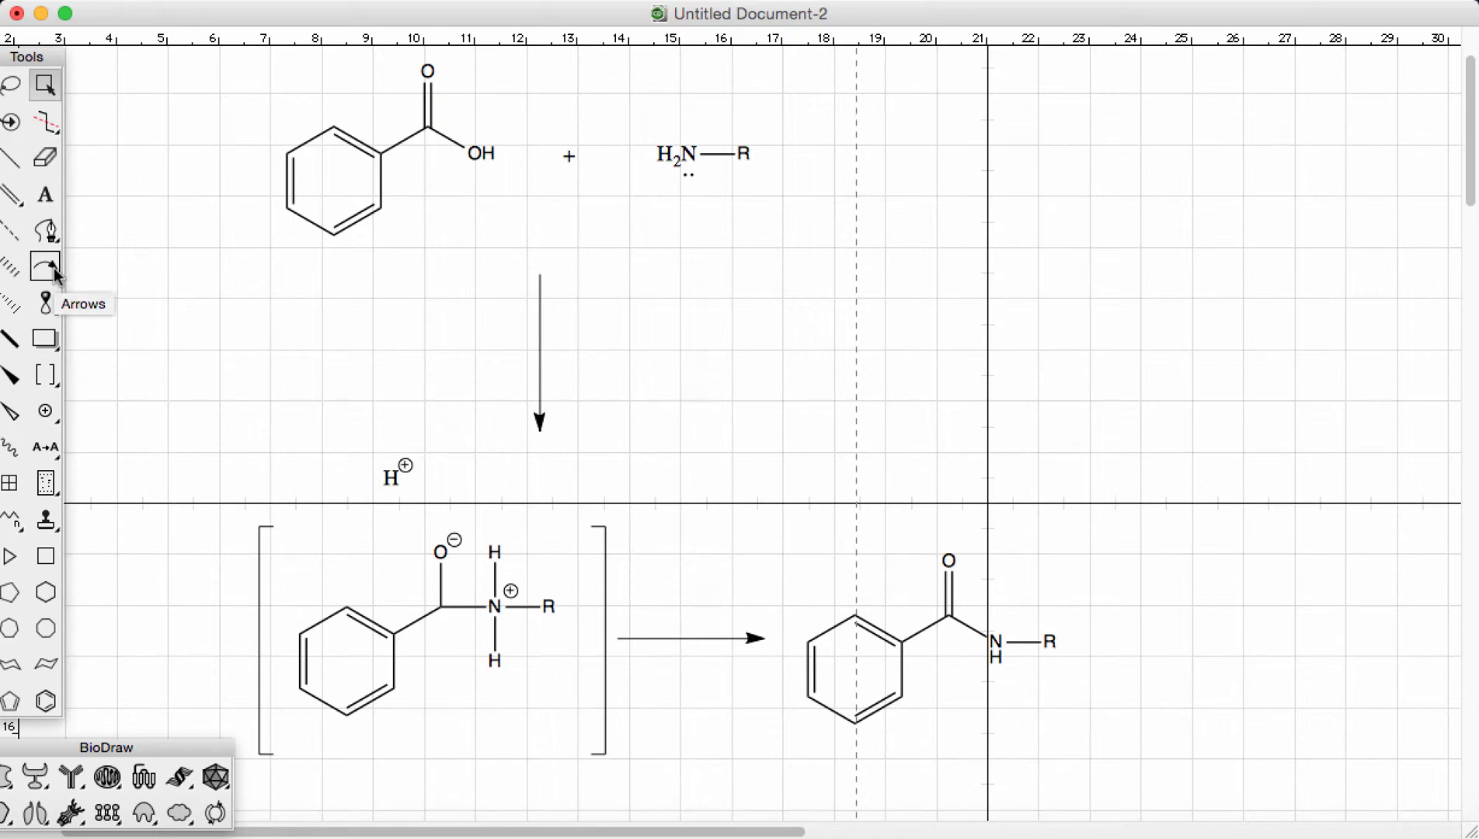
pyautogui.click(45, 266)
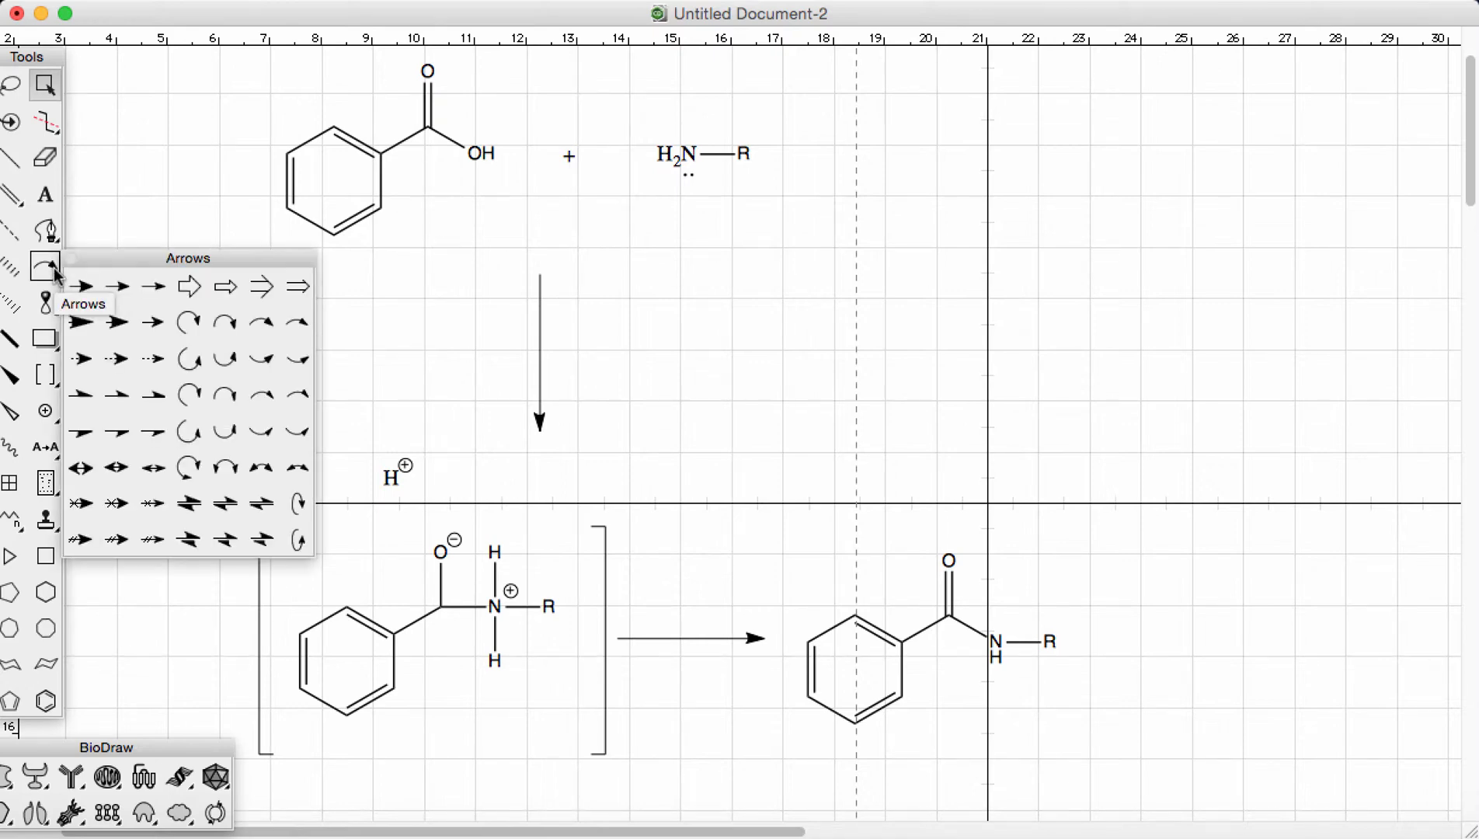
pyautogui.moveTo(262, 323)
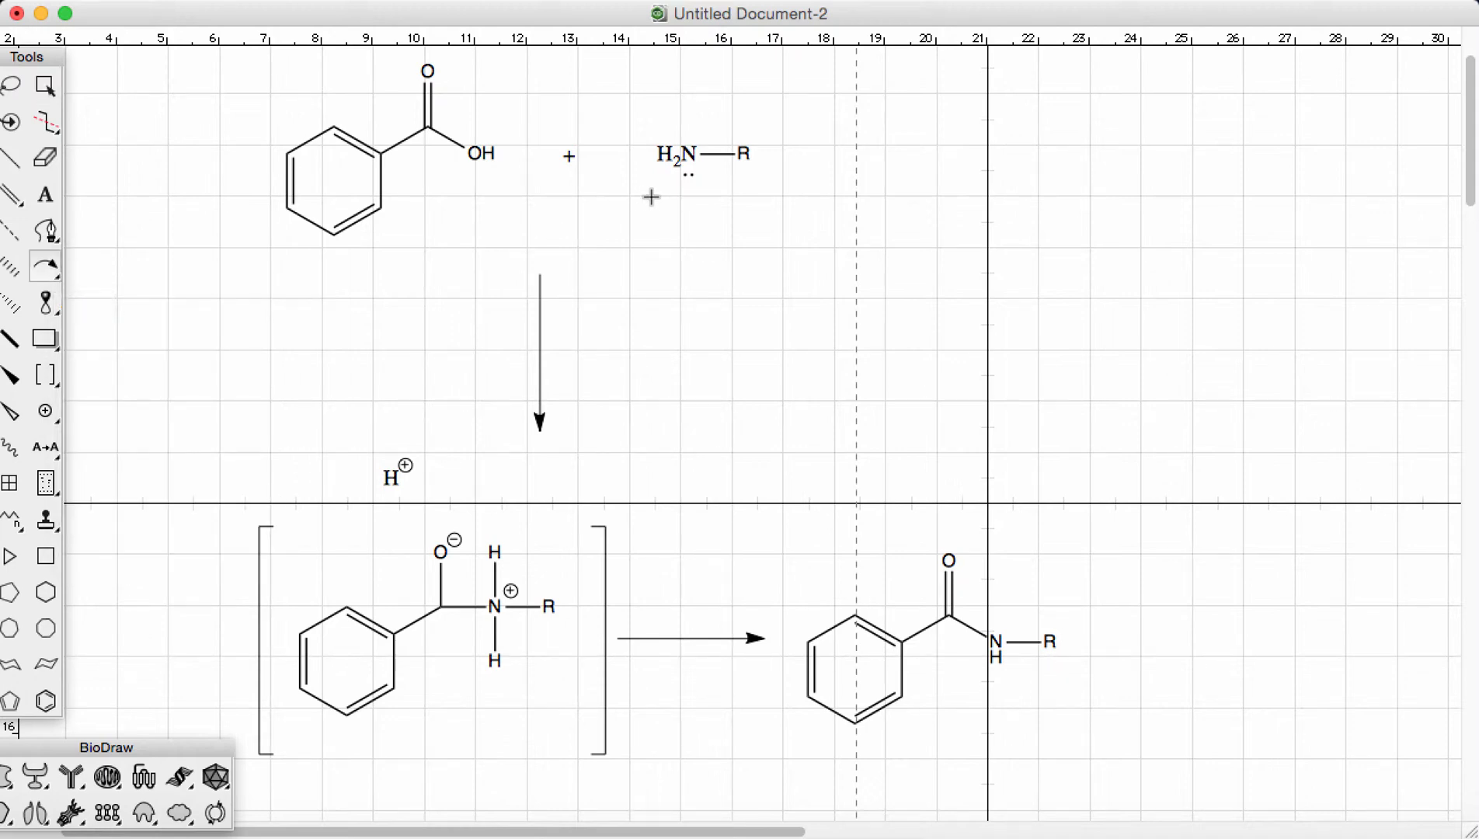
pyautogui.moveTo(689, 185)
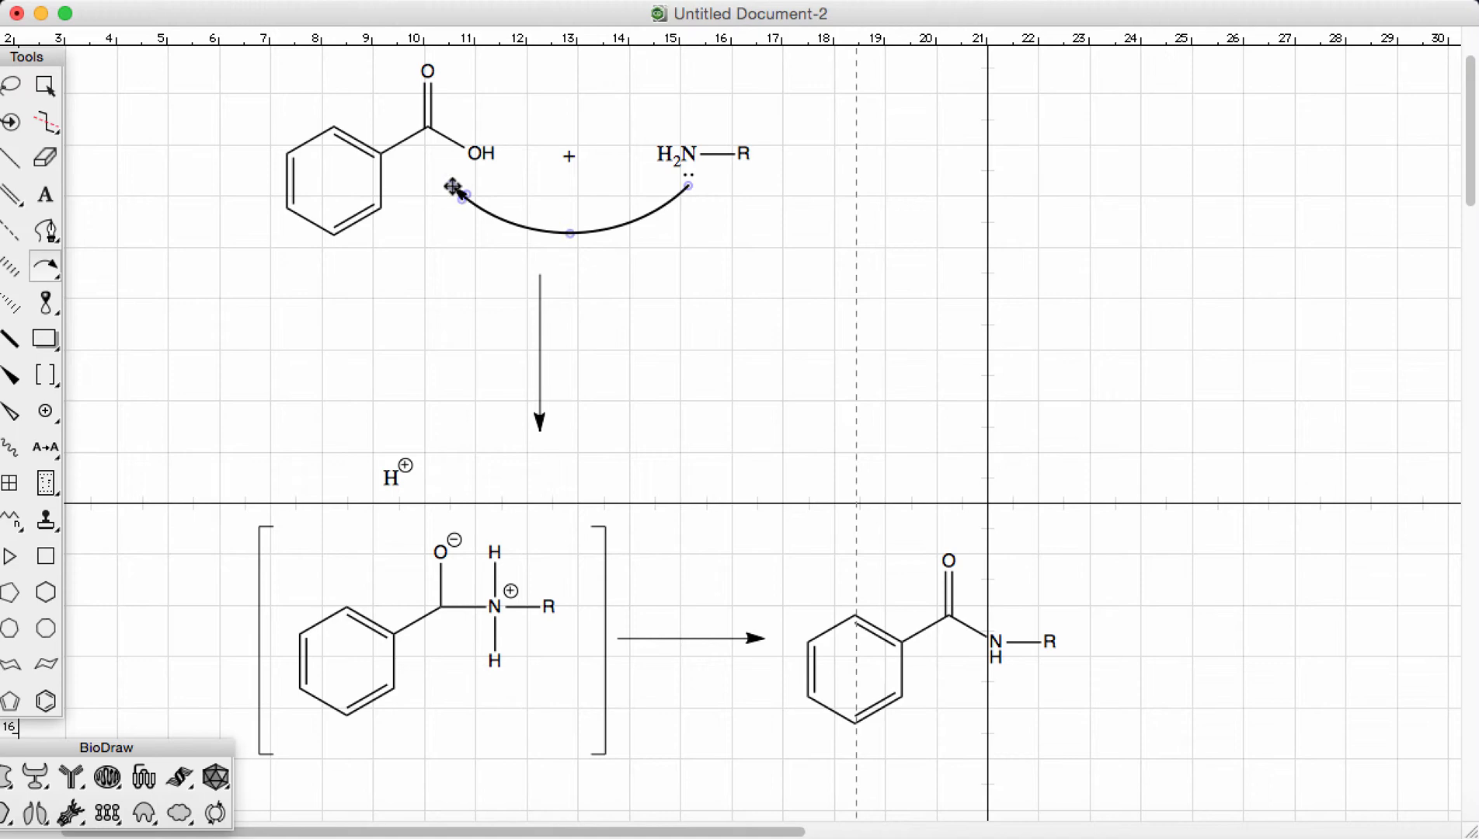
# Point the attack arrow at the carbonyl carbon and add a C=O-to-oxygen curly arrow
pyautogui.moveTo(455, 192); pyautogui.dragTo(430, 154)
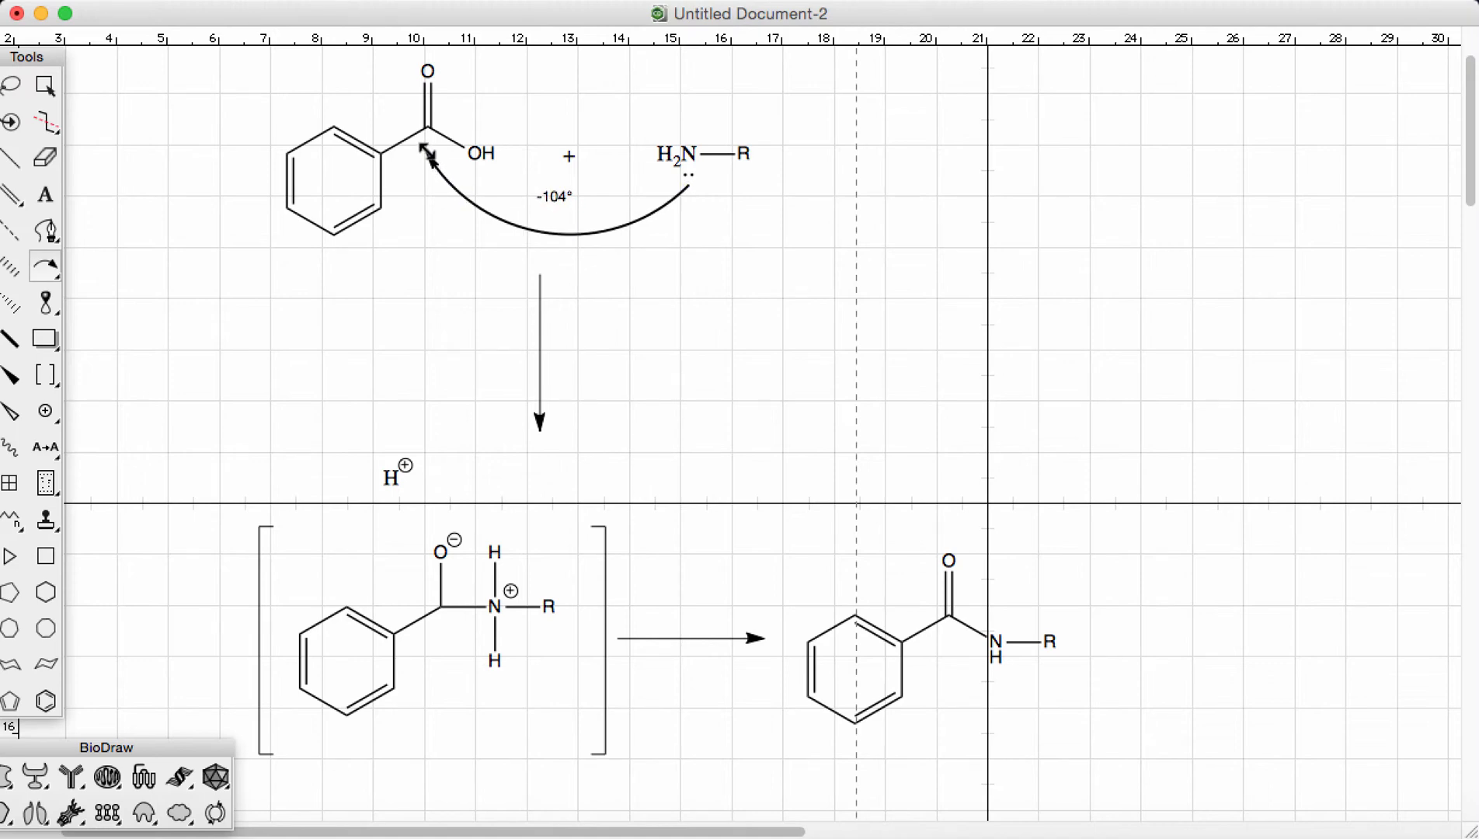
pyautogui.click(538, 348)
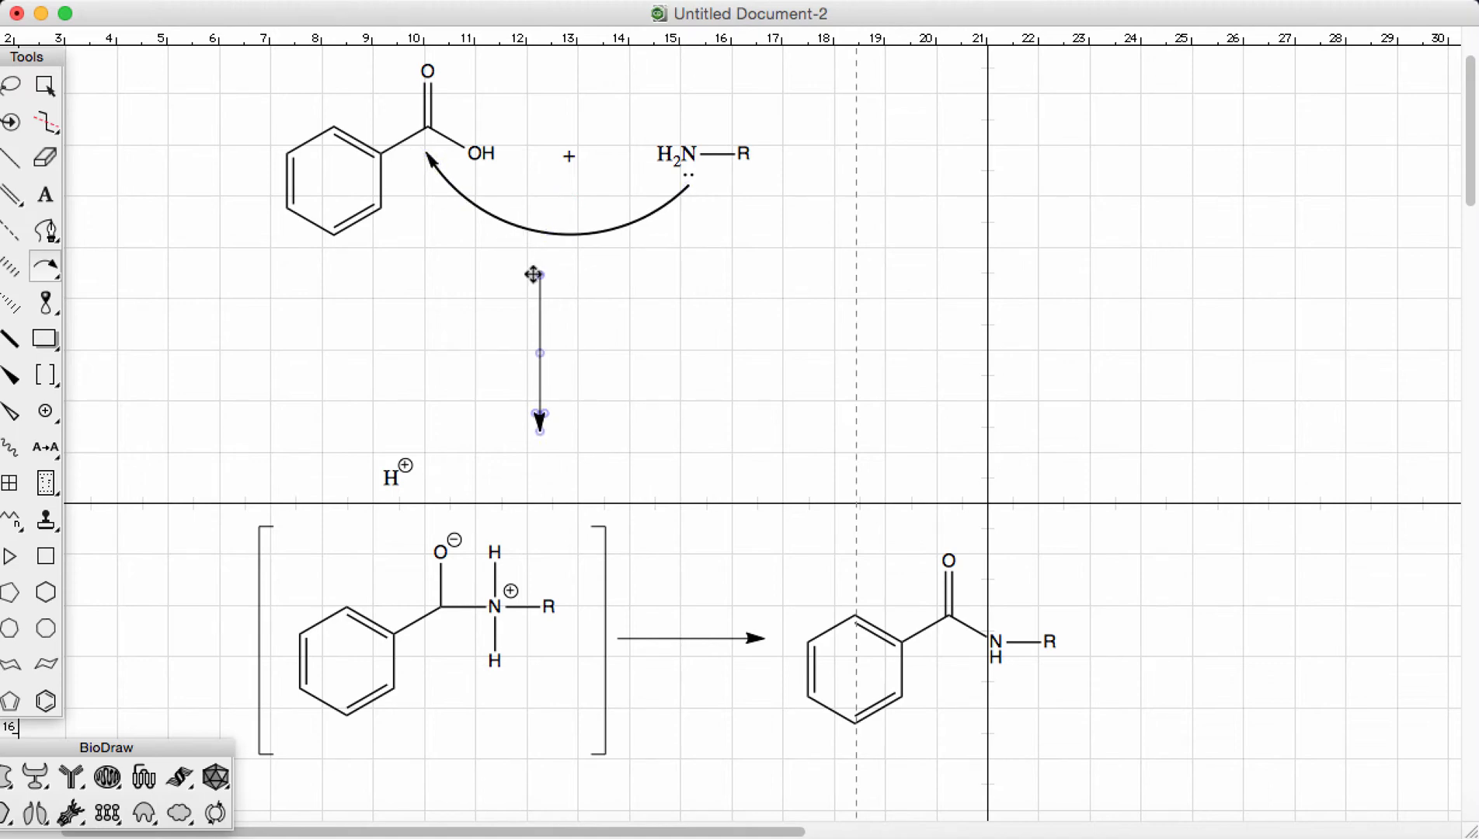
pyautogui.click(44, 268)
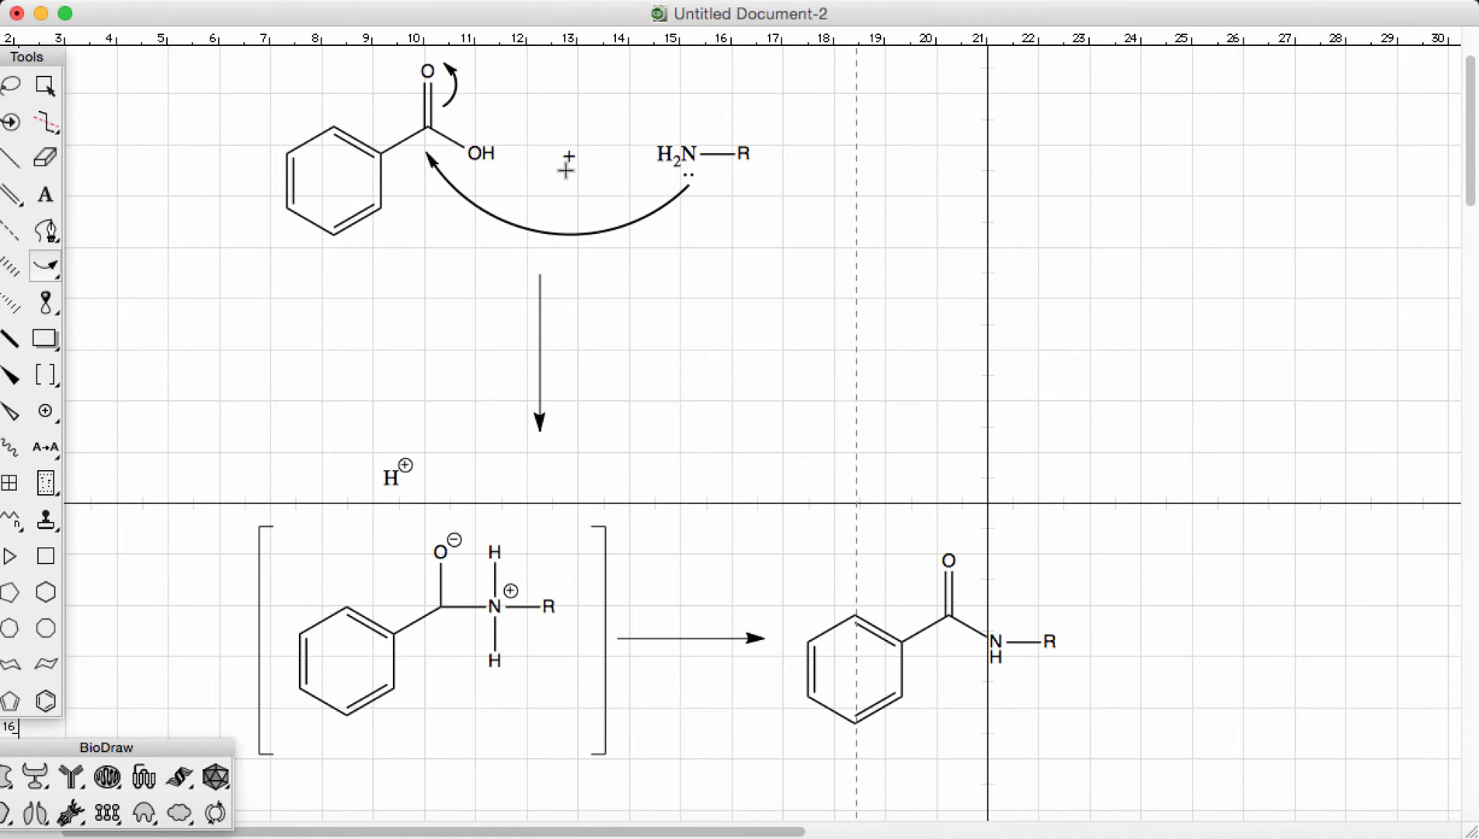
pyautogui.moveTo(633, 255)
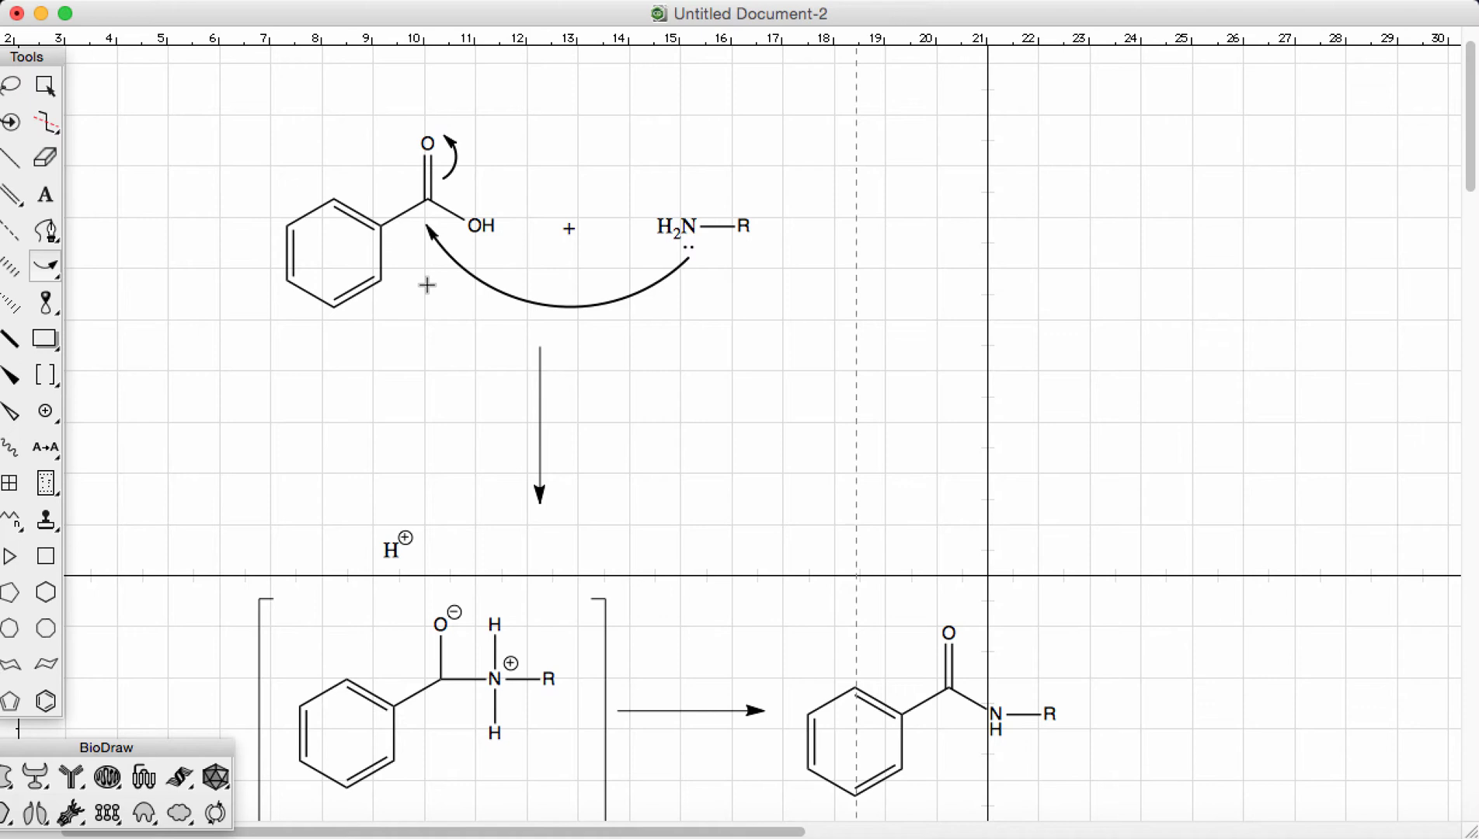
# Add curly arrows to the intermediate: O⁻ to H⁺, at C–O, and N–H to N
pyautogui.scroll(-3)
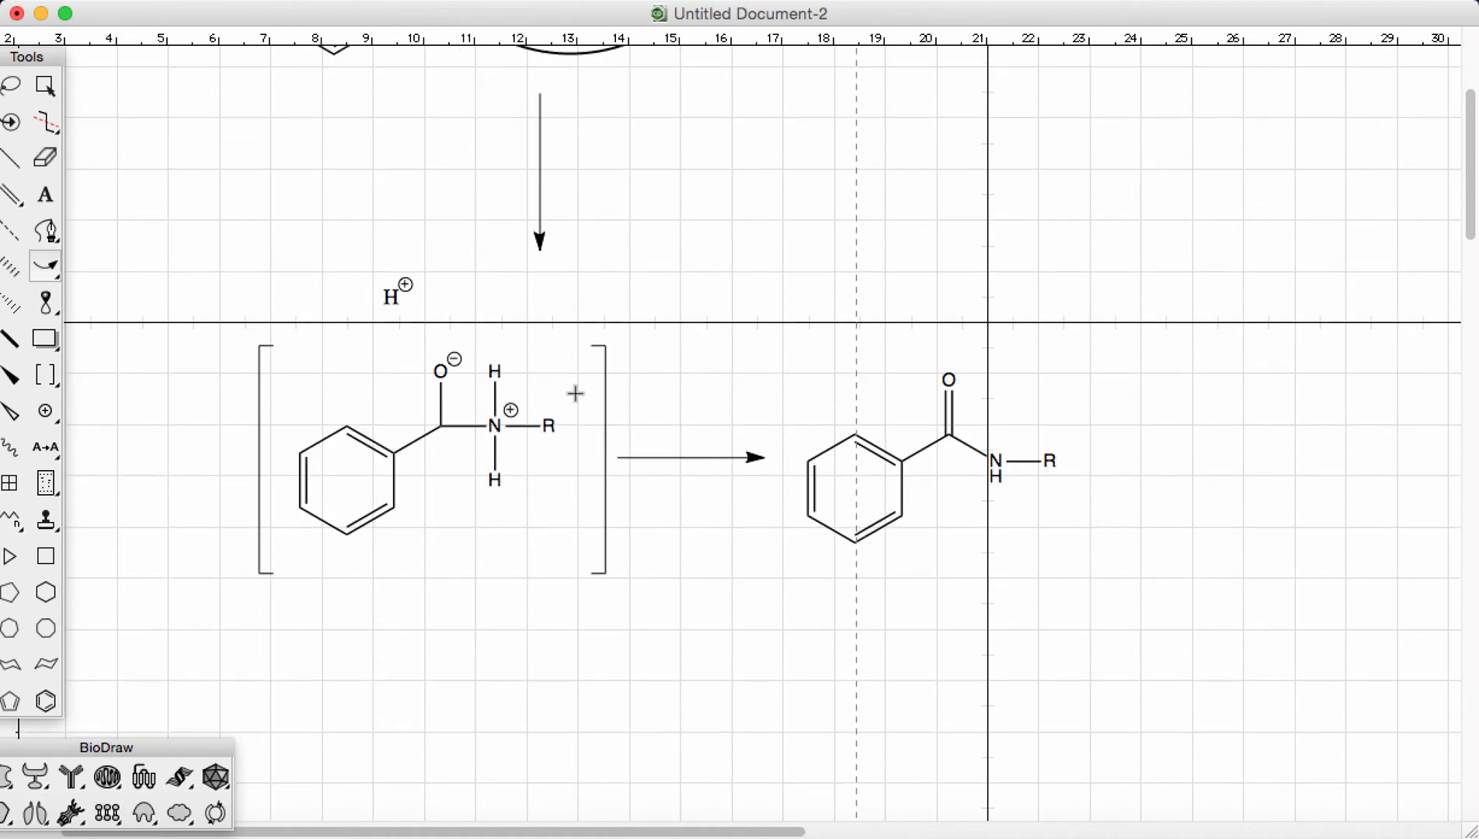
pyautogui.moveTo(511, 523)
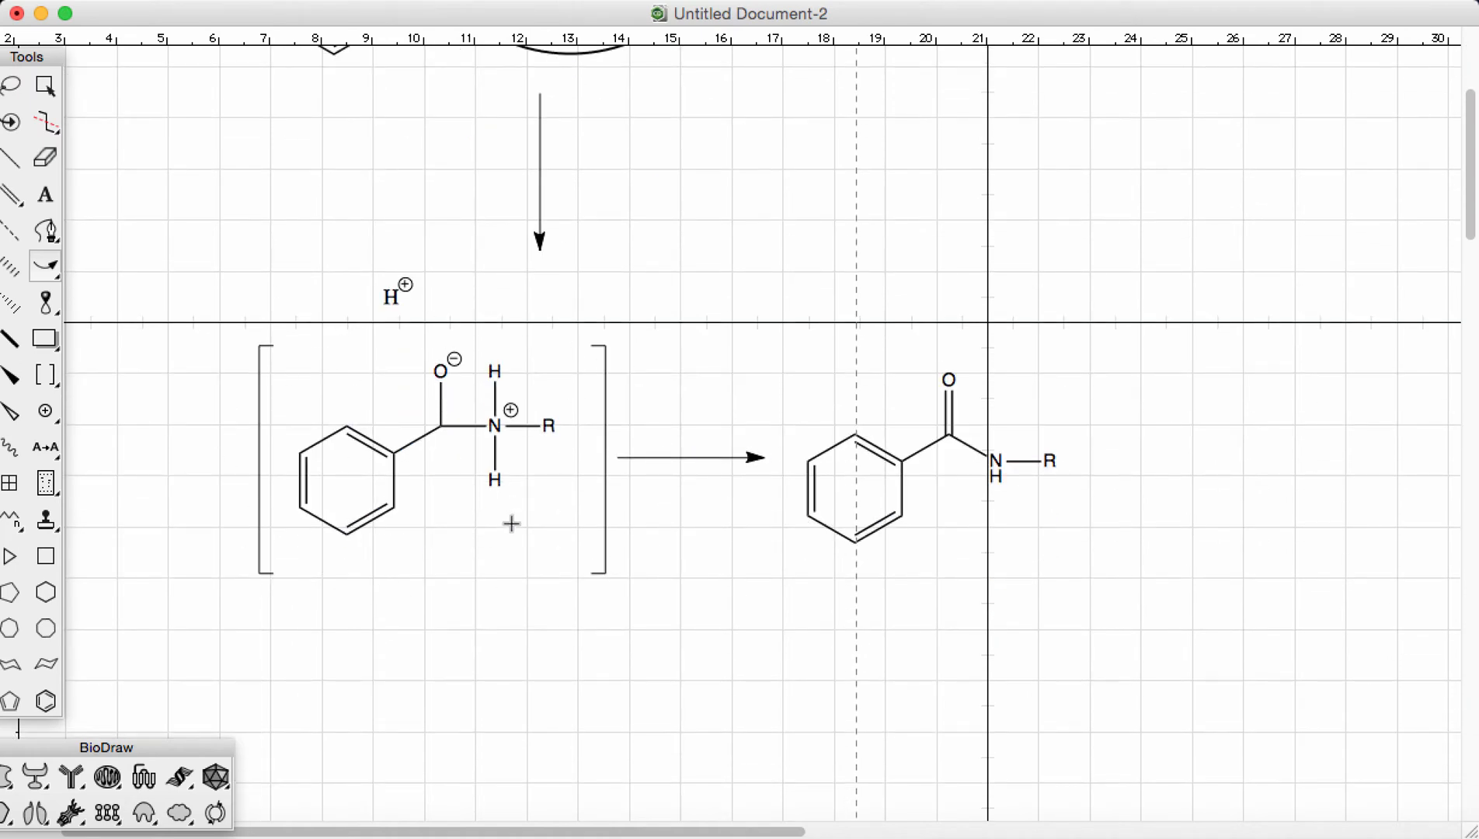
pyautogui.click(495, 478)
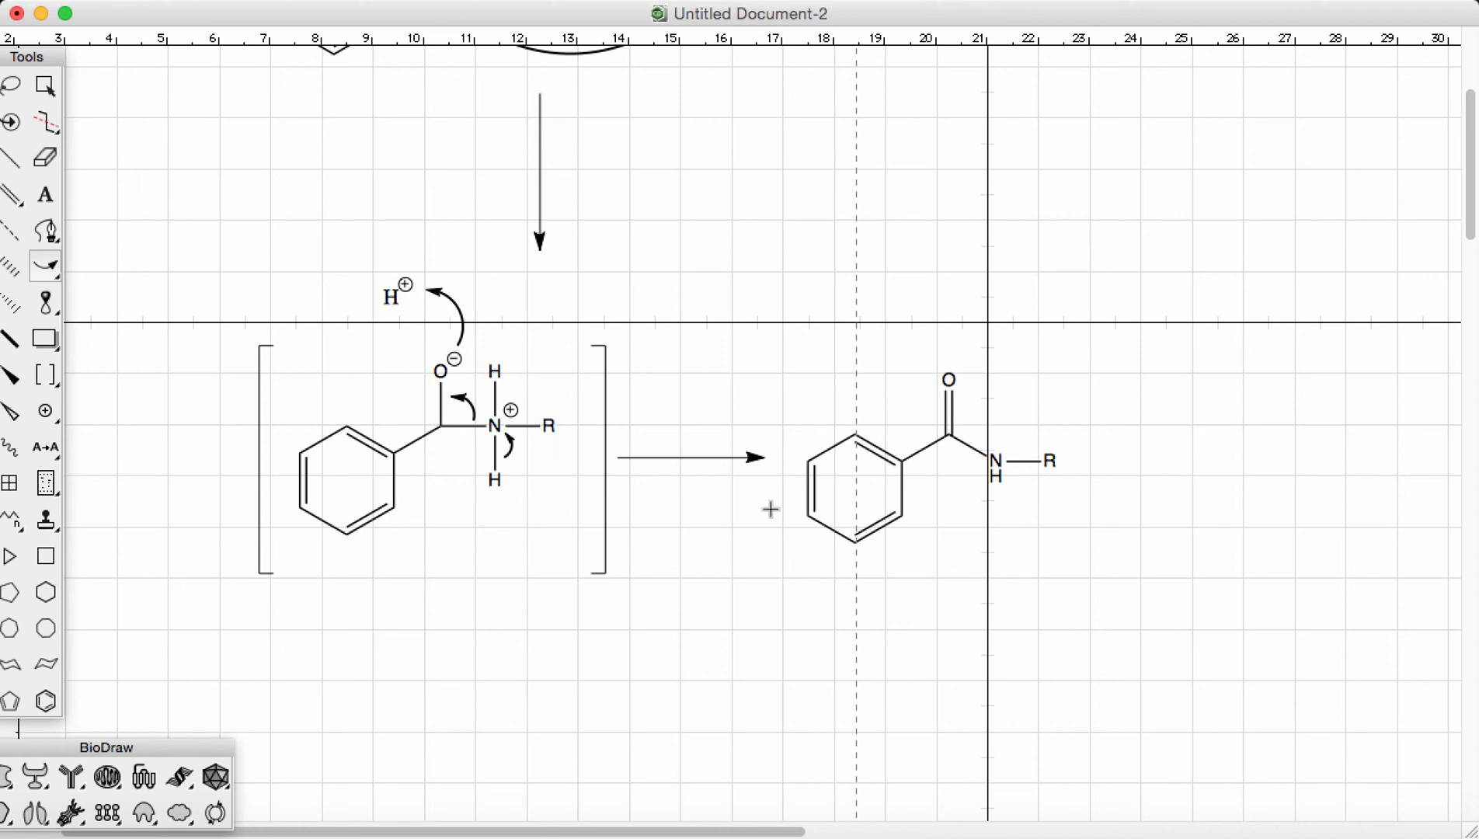
pyautogui.click(688, 458)
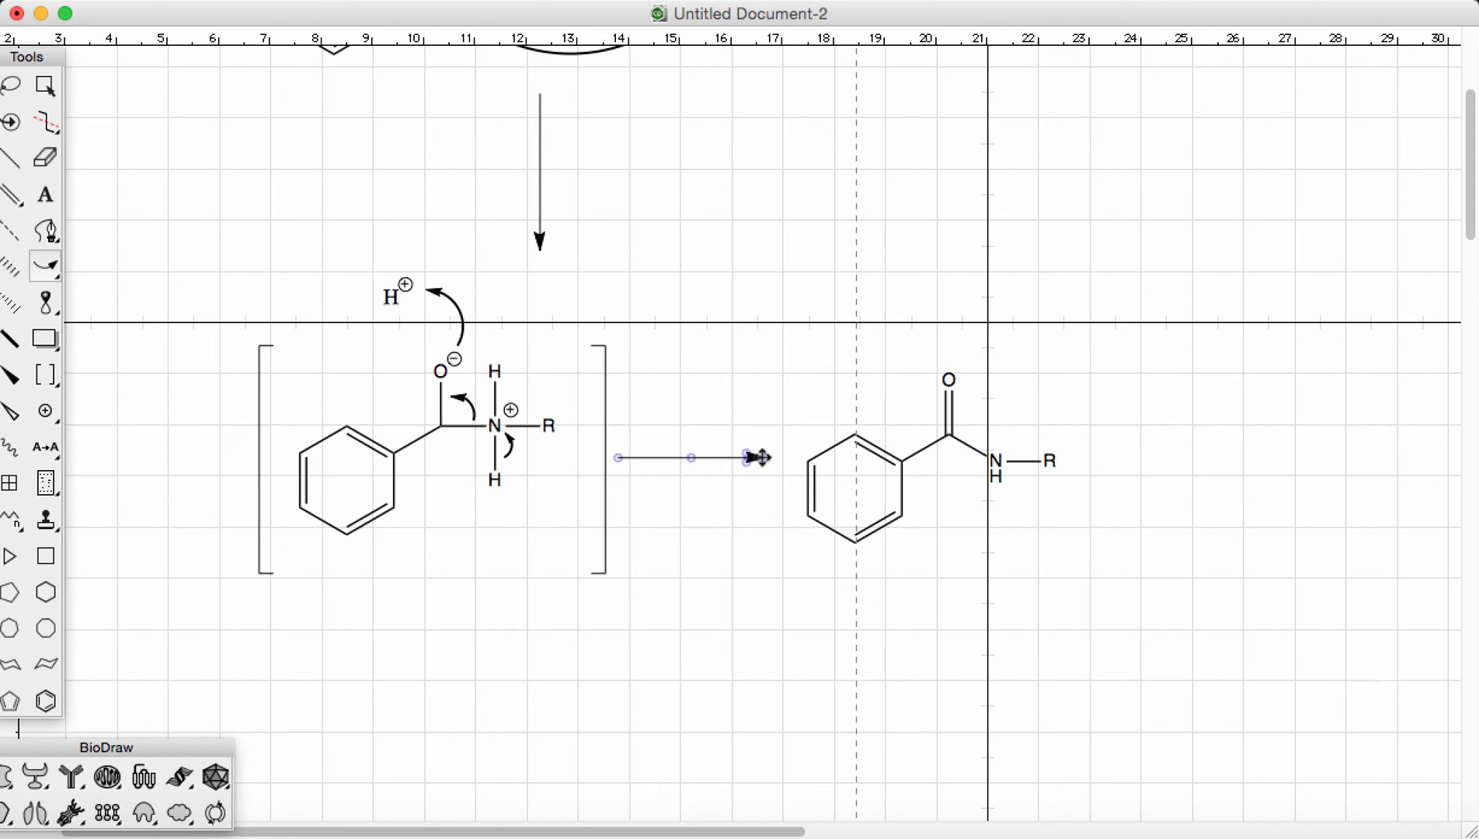